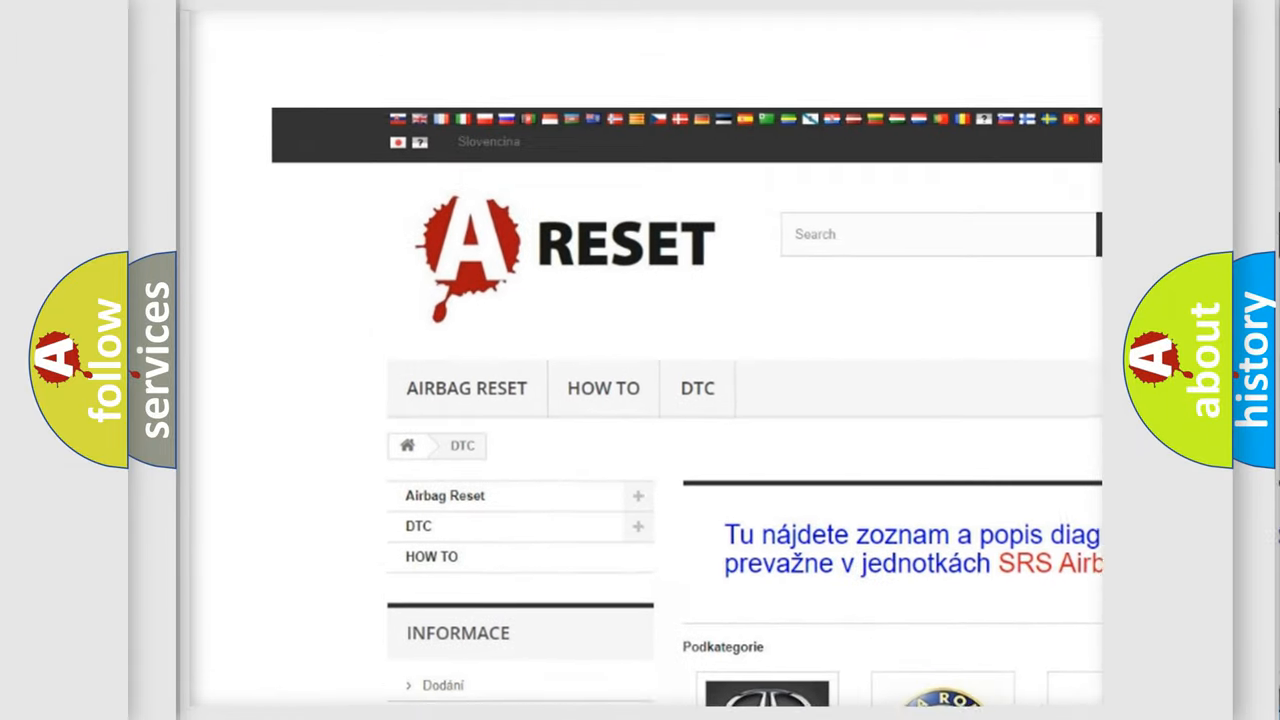
- Open the ALFA ROMEO DTC tile and browse its B, C and P series trouble code list
scroll("up", 3)
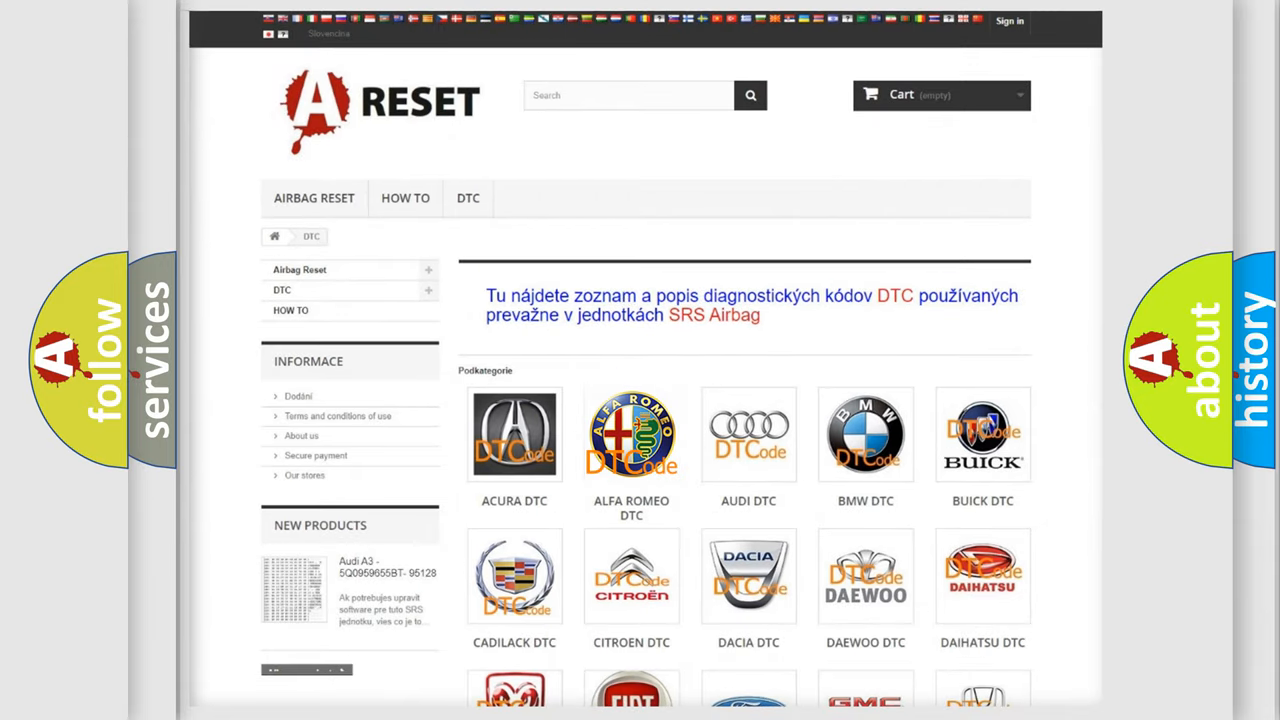
left_click(632, 434)
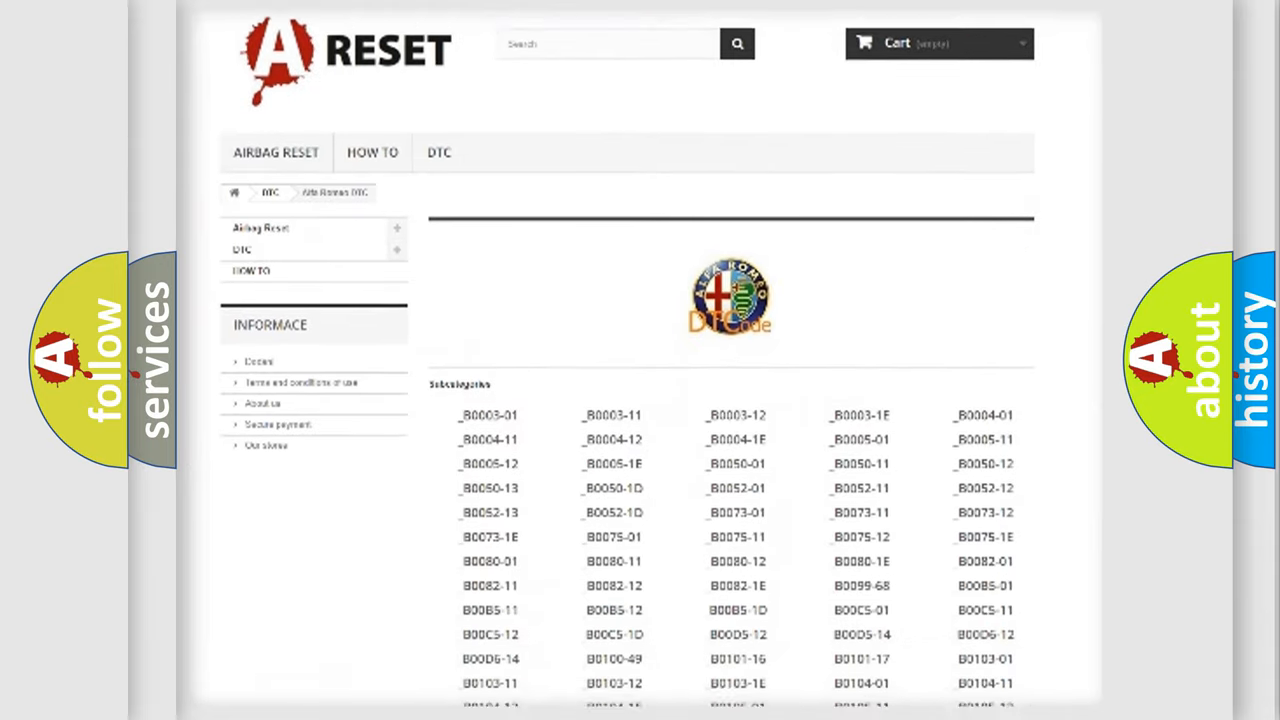
scroll("down", 3)
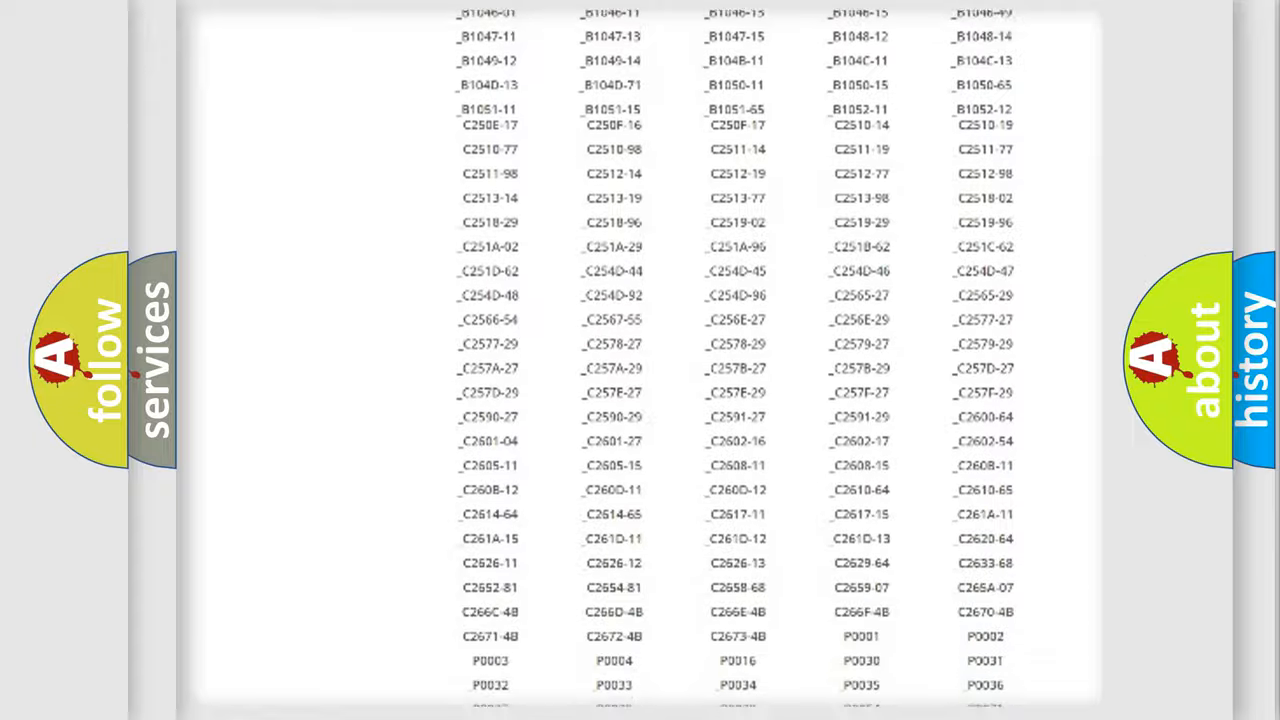
scroll("up", 3)
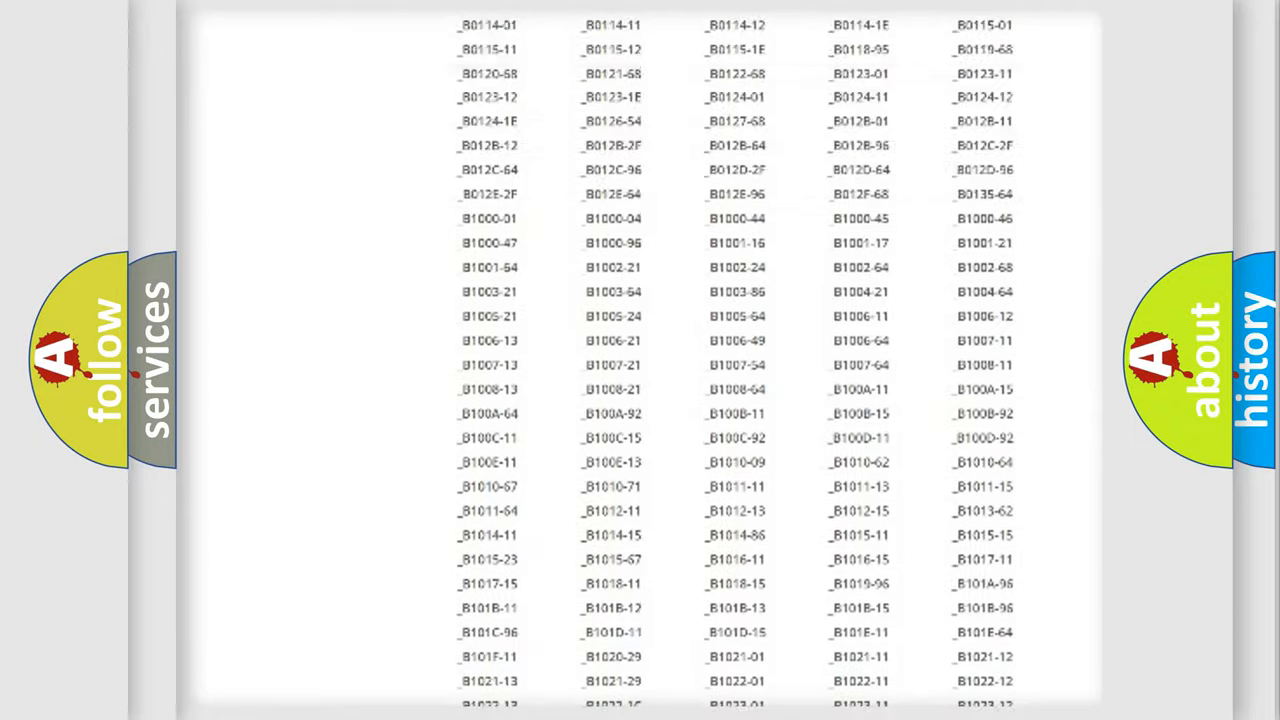
scroll("up", 3)
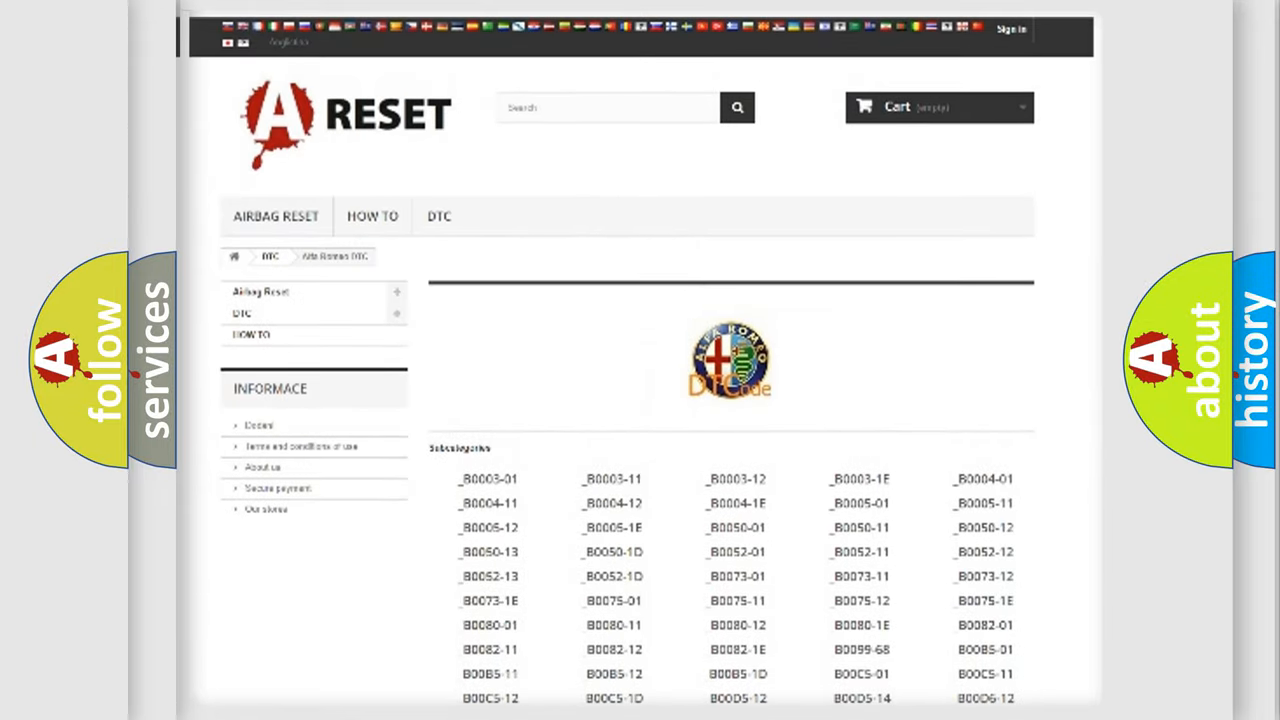